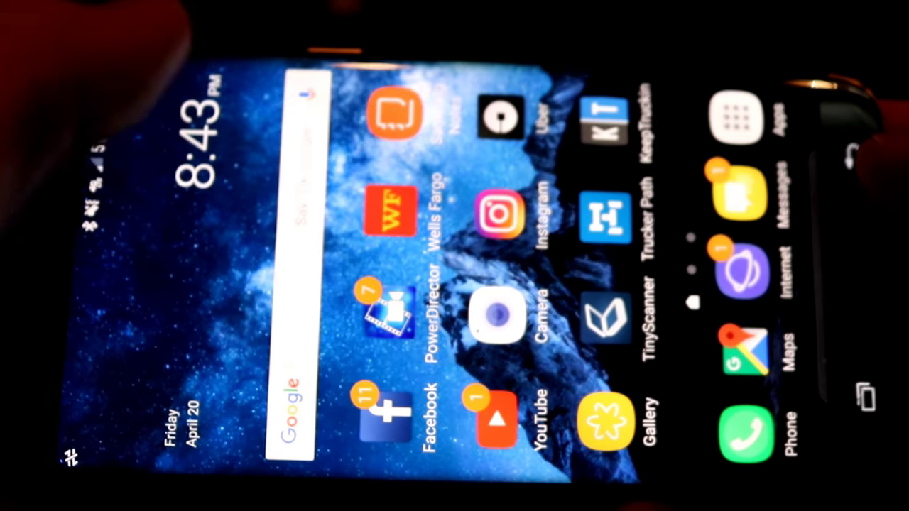
Launch the PowerDirector app to reach its start page of saved projects
left_click(389, 313)
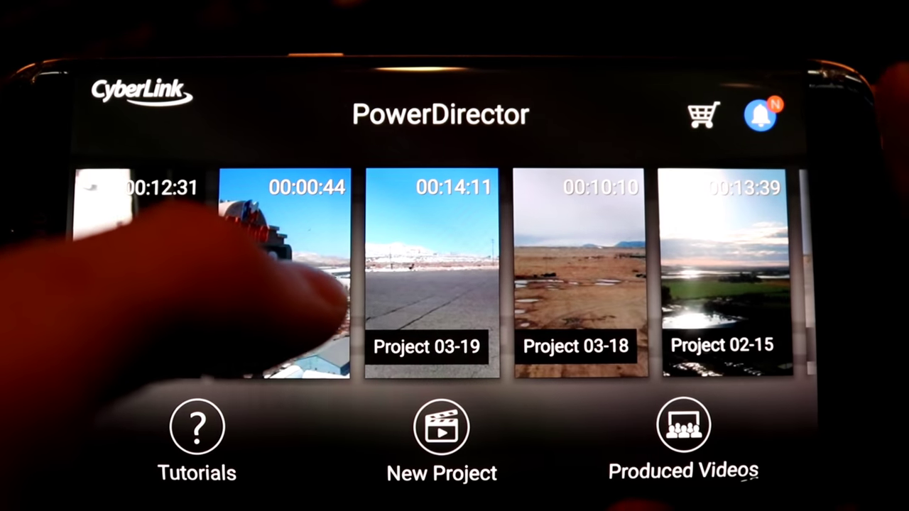
Create a new PowerDirector project, bringing up the media library and empty timeline
scroll("left", 3)
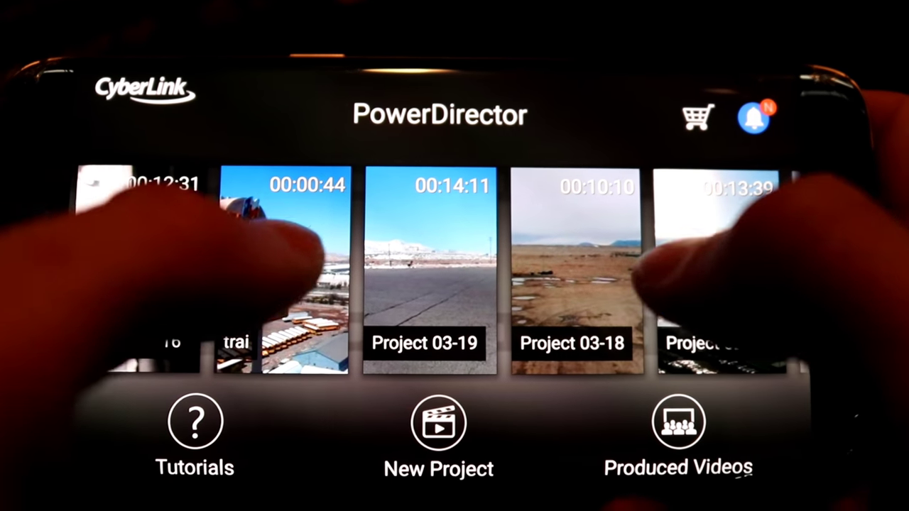
left_click(438, 423)
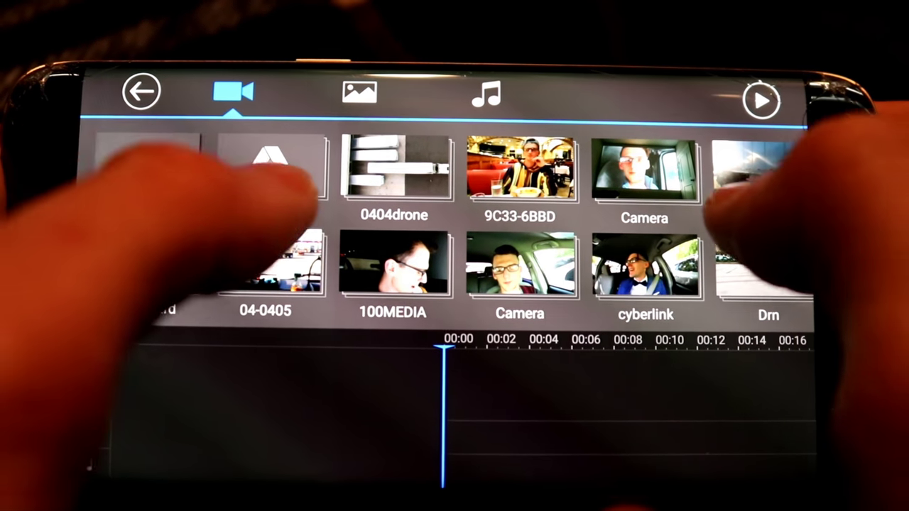
Browse the media library's photo folders, then switch to the music folders
scroll("left", 3)
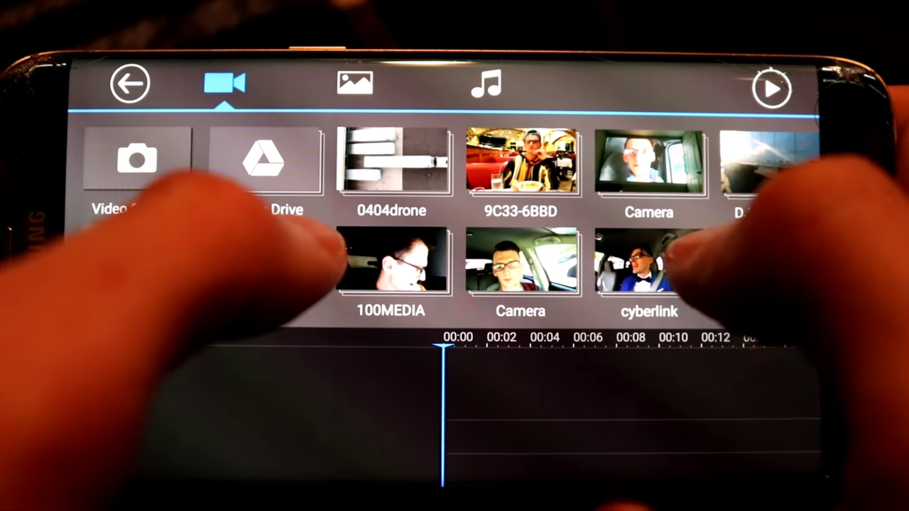
left_click(344, 85)
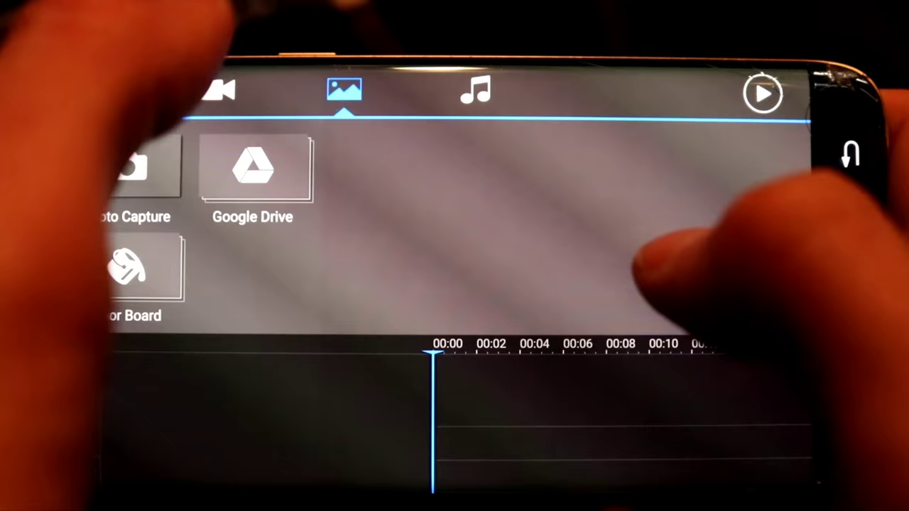
left_click(252, 170)
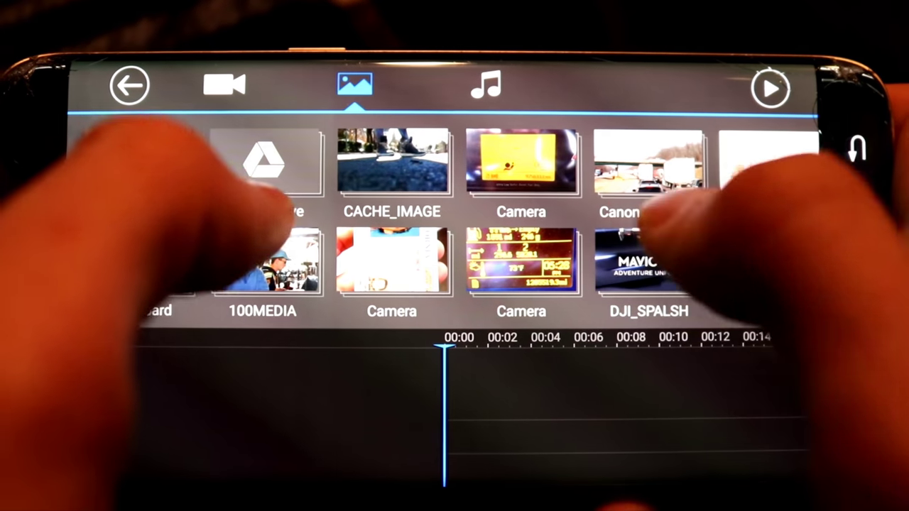
left_click(485, 85)
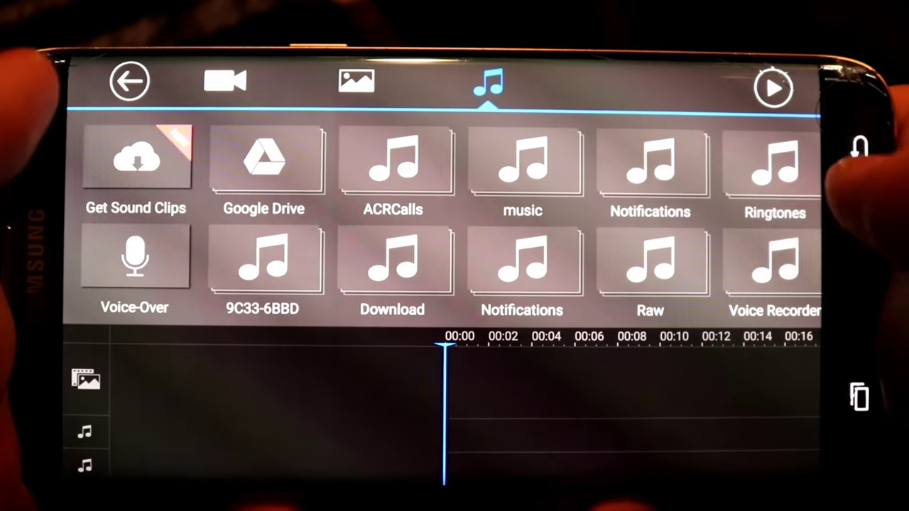
left_click(224, 80)
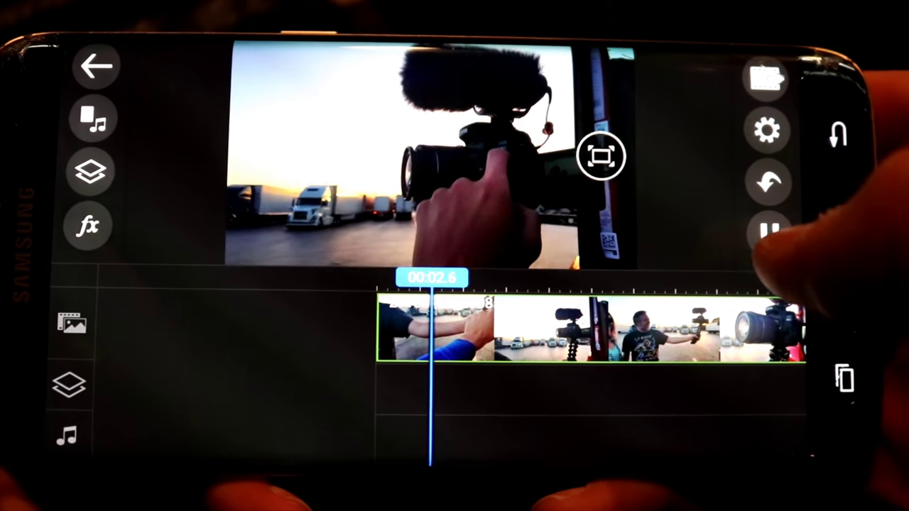
Stop the truck-stop footage preview and return playback to the clip's start
left_click(769, 227)
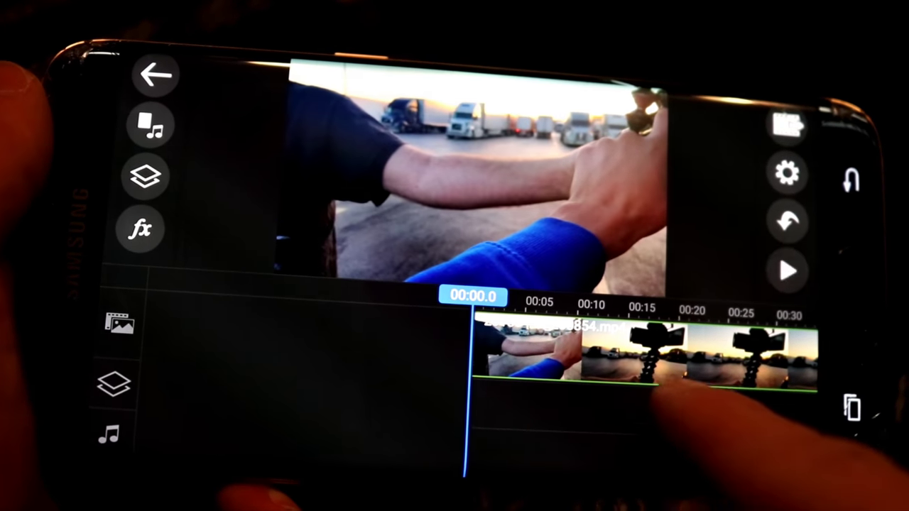
left_click(786, 271)
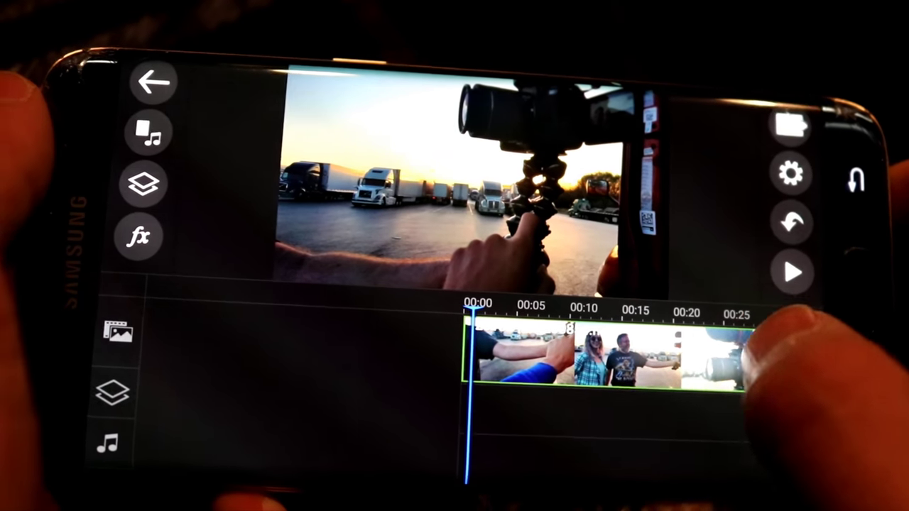
left_click(793, 272)
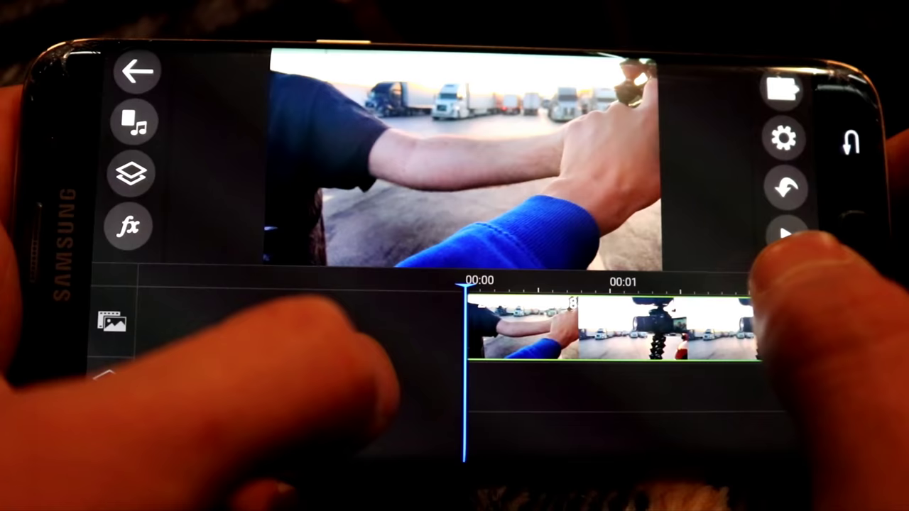
left_click(784, 235)
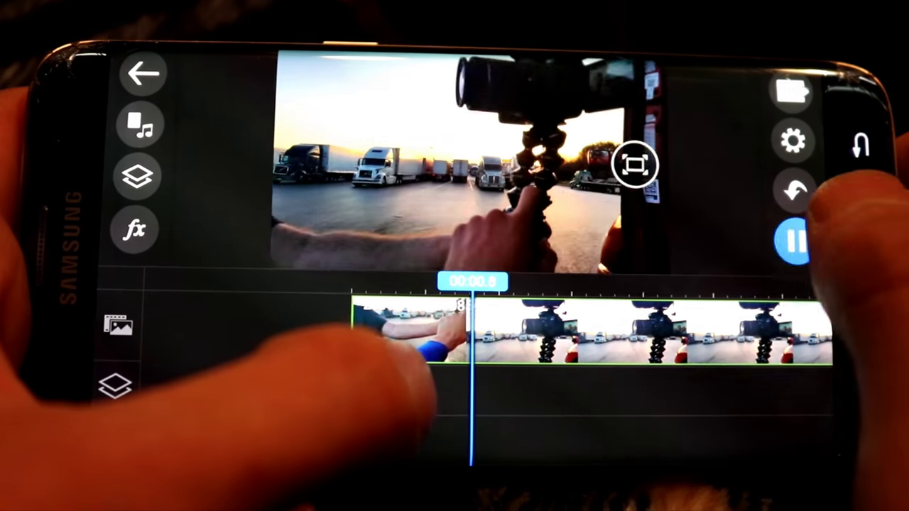
left_click(794, 241)
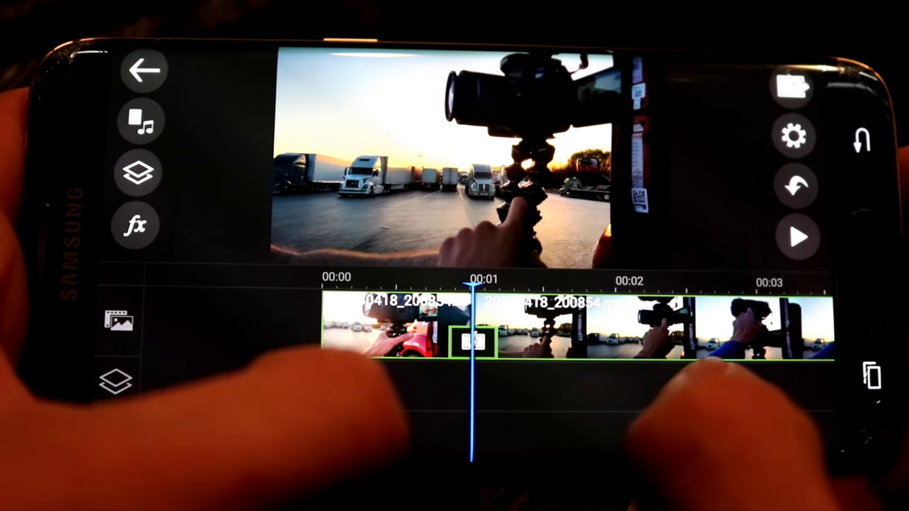
left_click(469, 339)
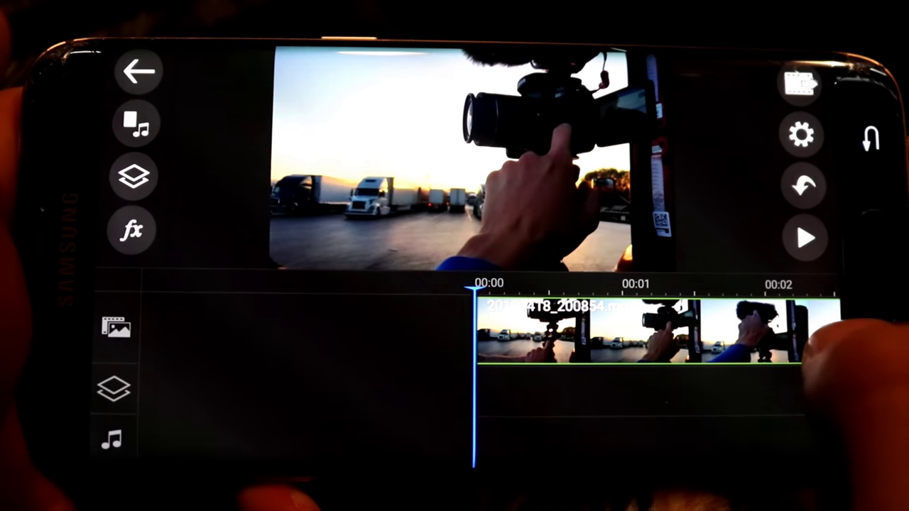
left_click(806, 239)
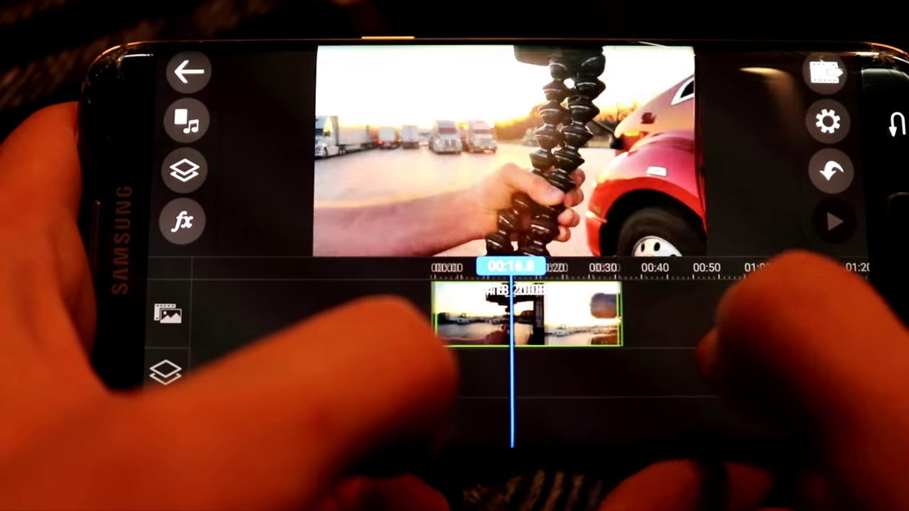
Open the 9C33-6BBD folder and add one of its clips after the first
left_click(183, 171)
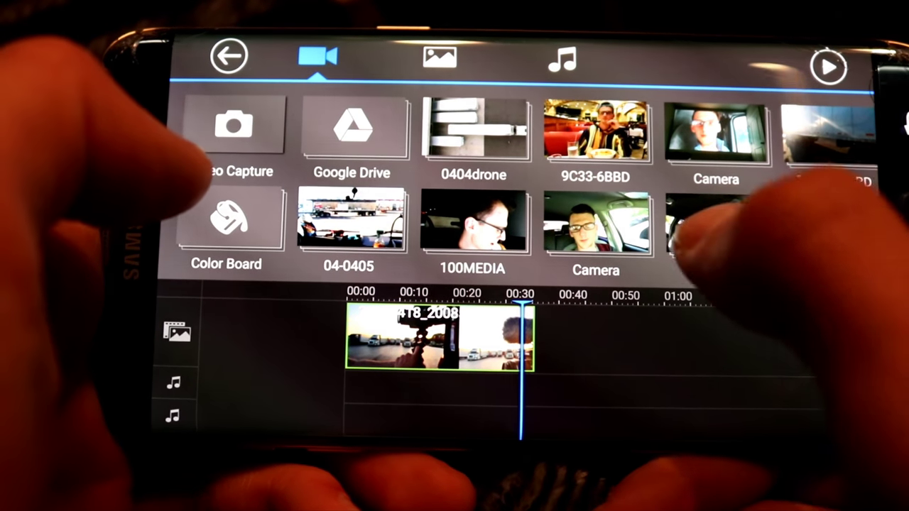
left_click(595, 132)
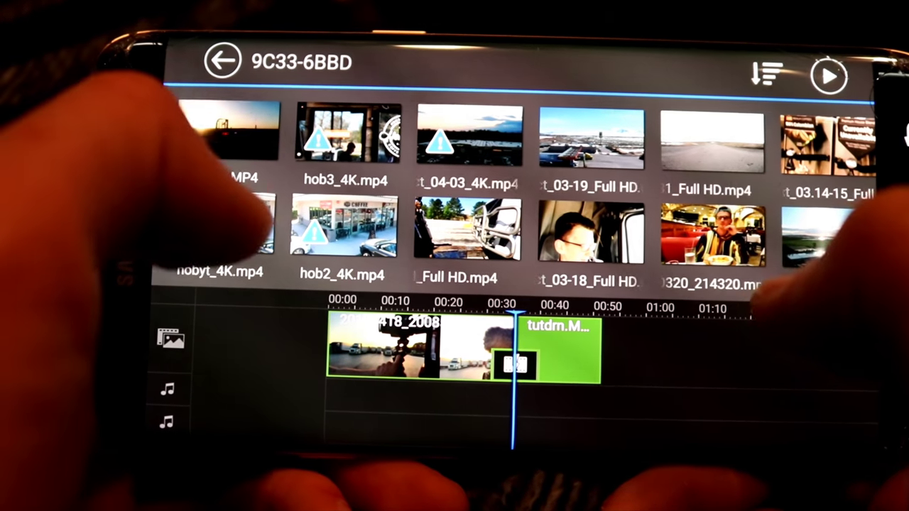
left_click(224, 61)
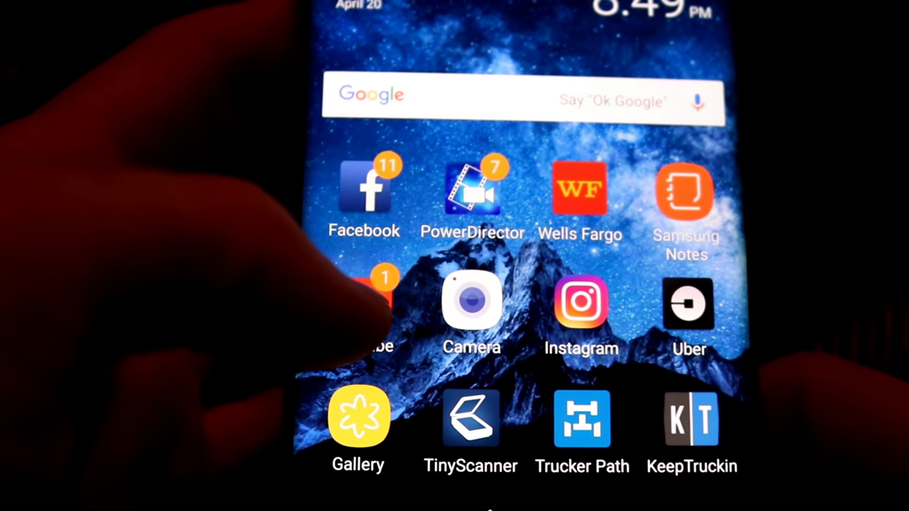
Search YouTube for 'copyright free music' and open the NoCopyrightSounds channel
left_click(370, 312)
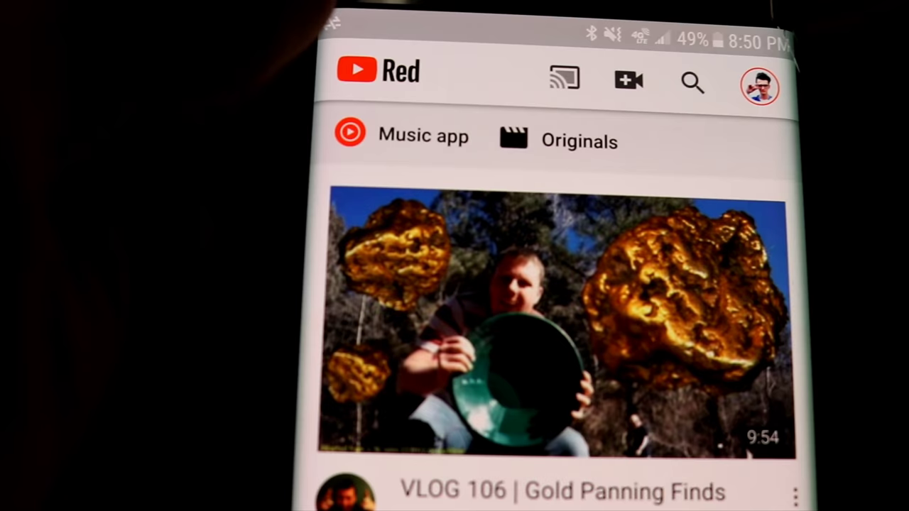
left_click(692, 83)
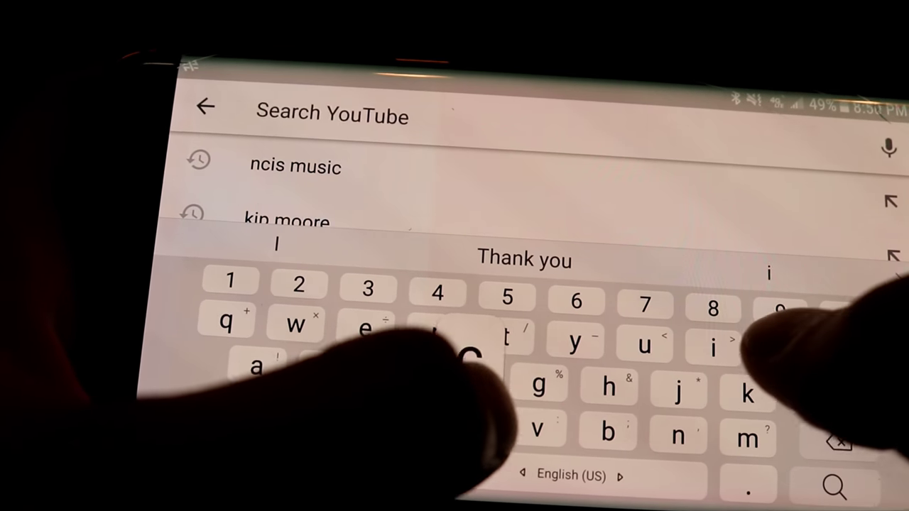
type("copy")
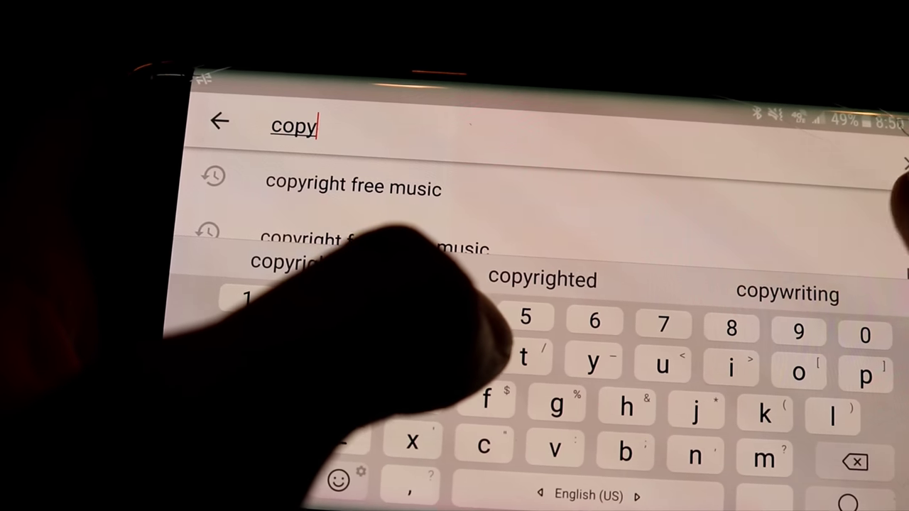
left_click(353, 185)
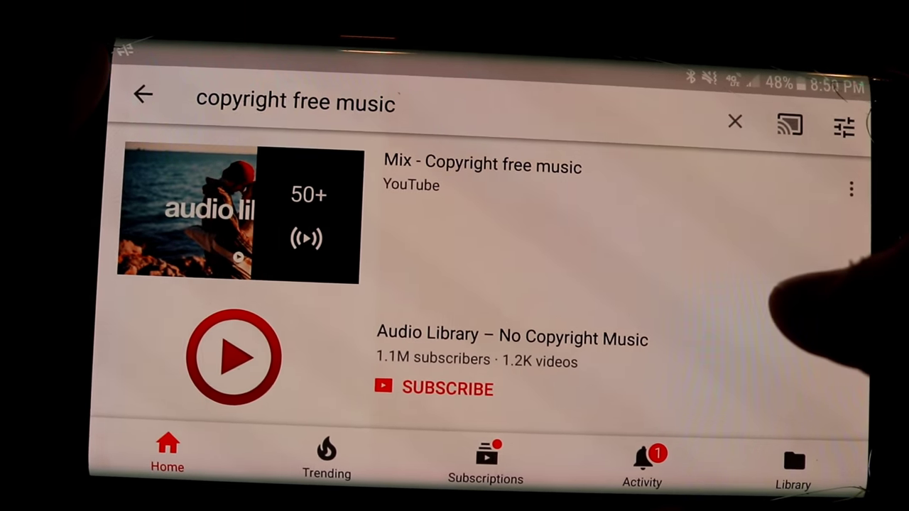
scroll("down", 3)
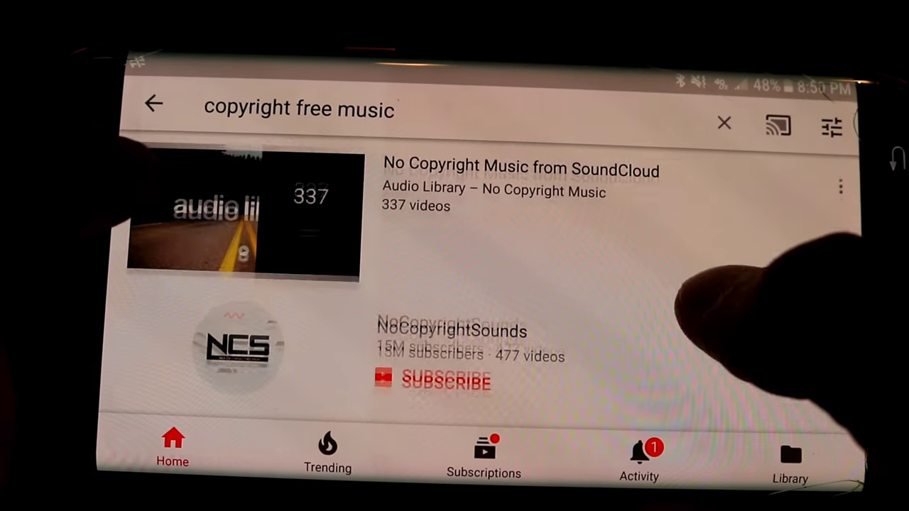
scroll("down", 3)
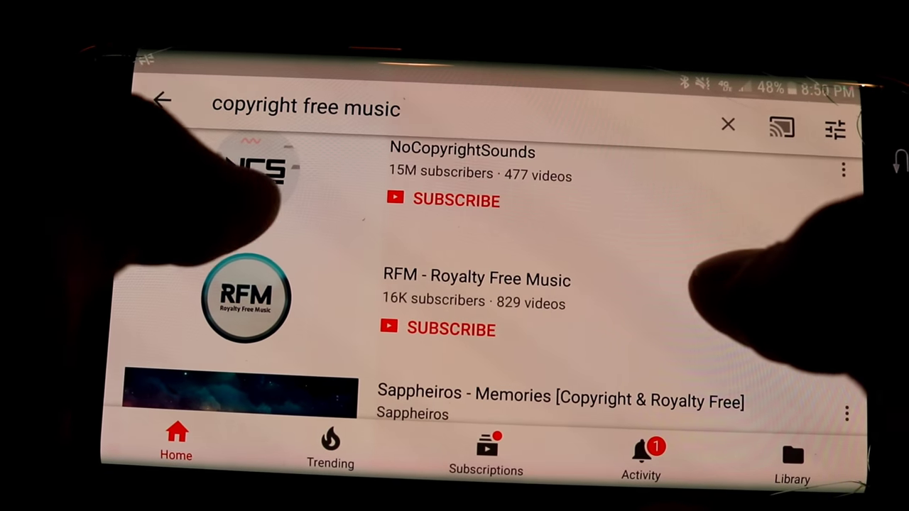
left_click(727, 125)
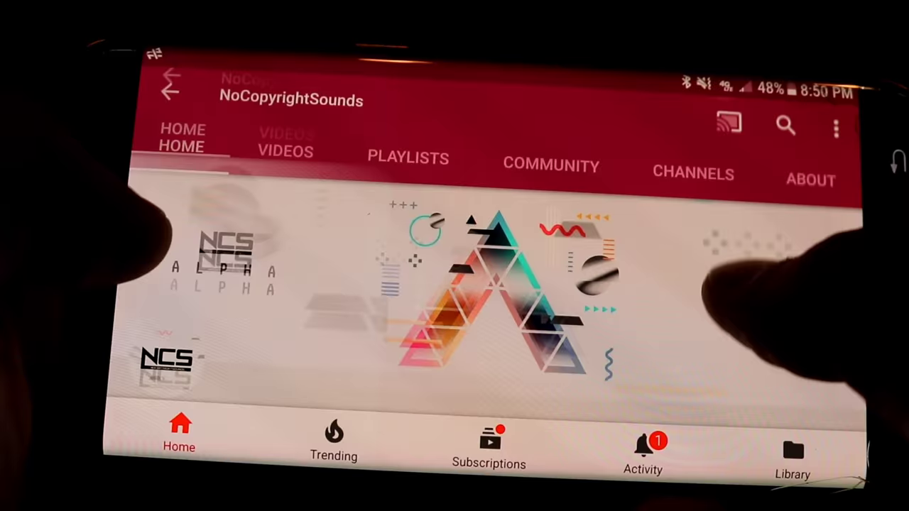
Scroll through the NoCopyrightSounds channel's NCS Release uploads
scroll("down", 3)
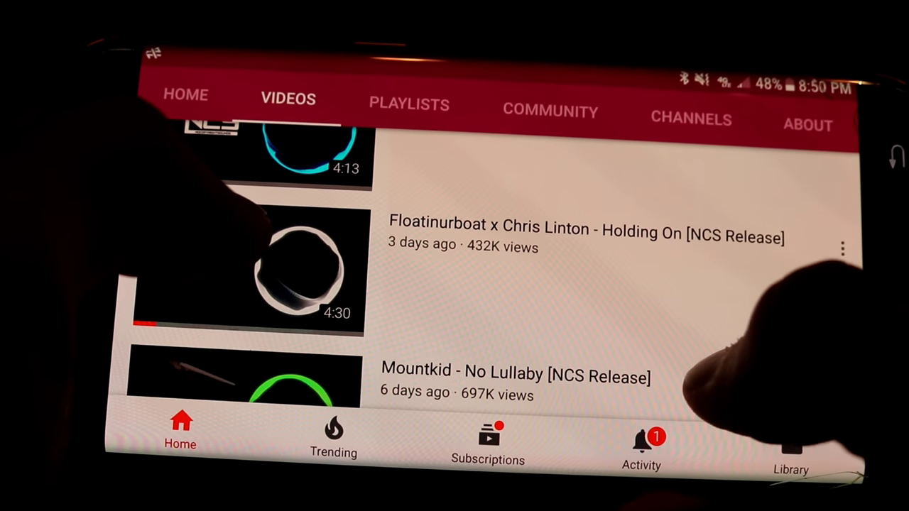
scroll("down", 3)
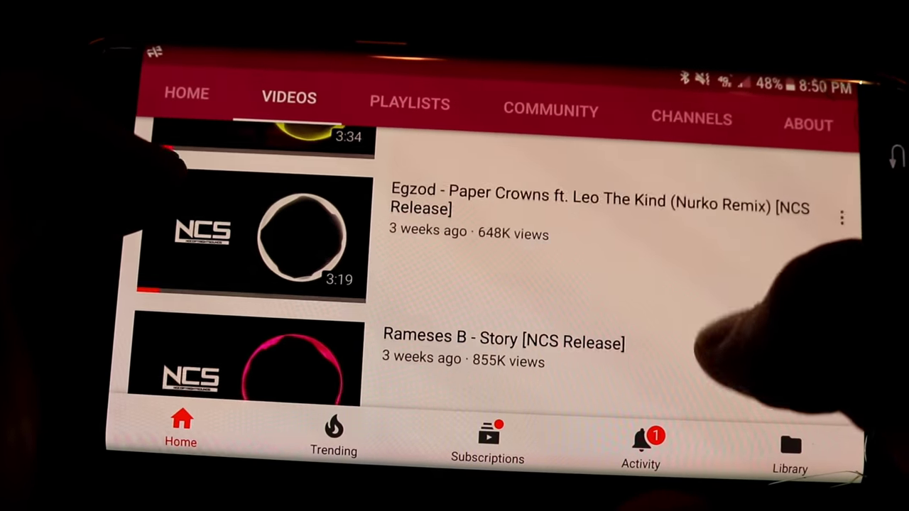
scroll("down", 3)
type("youtube")
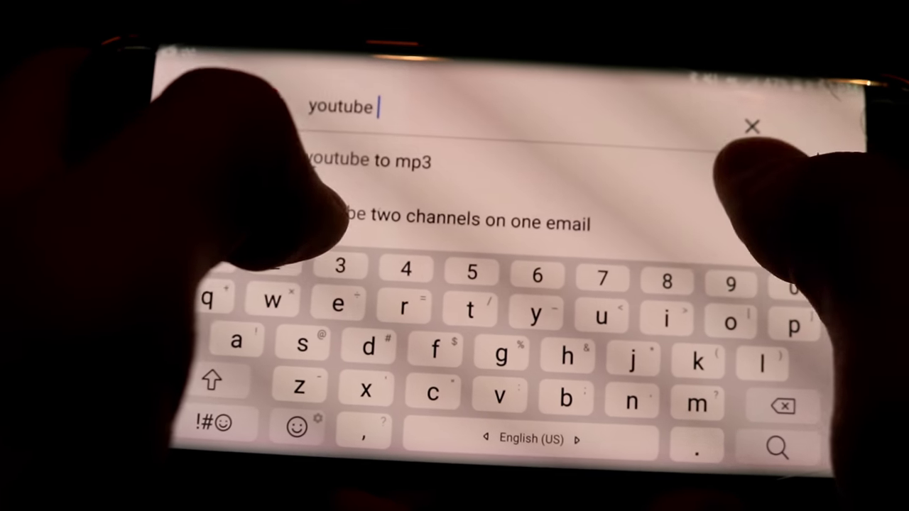
Search Google for 'youtube to mp3' and open the onlinevideoconverter.com result
left_click(361, 159)
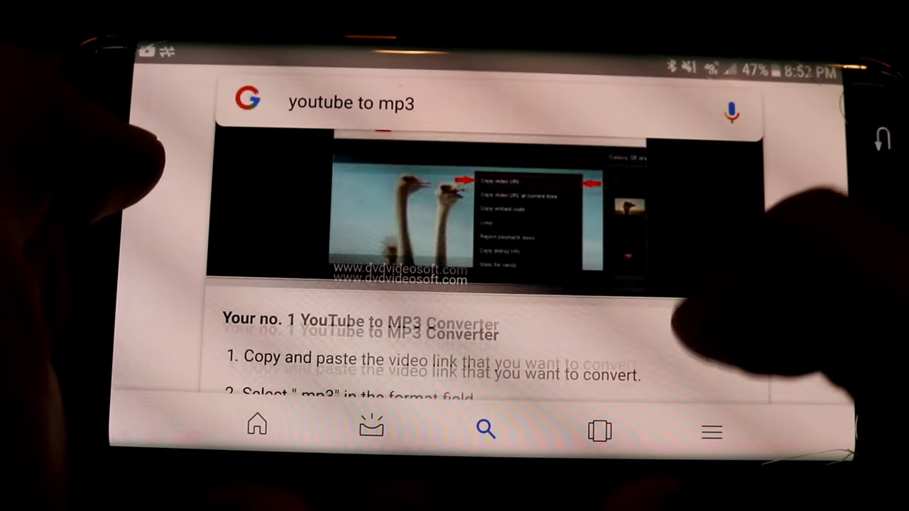
scroll("down", 3)
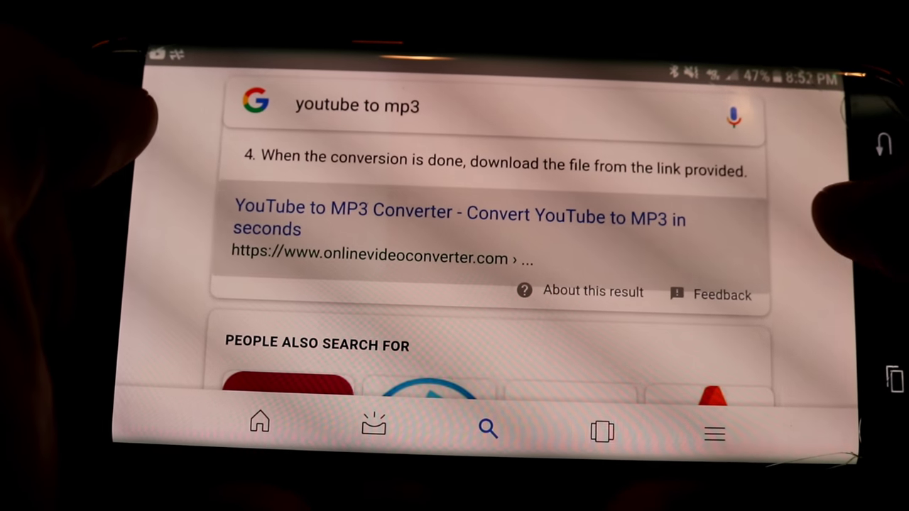
left_click(460, 221)
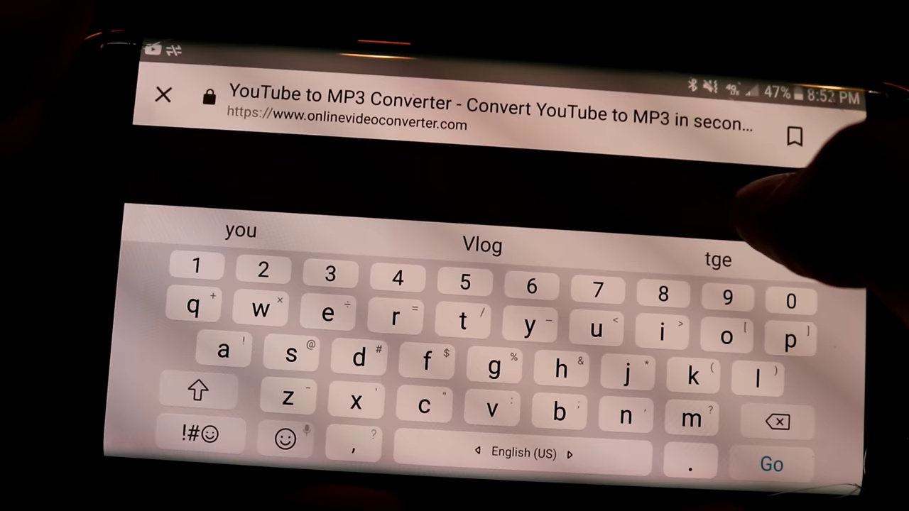
Leave the OnlineVideoConverter page and return to PowerDirector's video media library
left_click(770, 464)
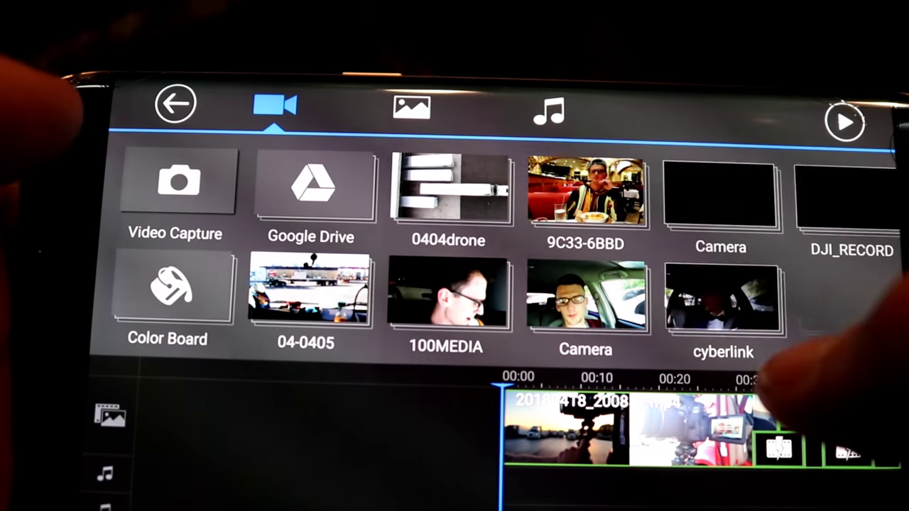
Open the music library's Download folder containing the Emdi x Coorby Lonewolf track
left_click(175, 103)
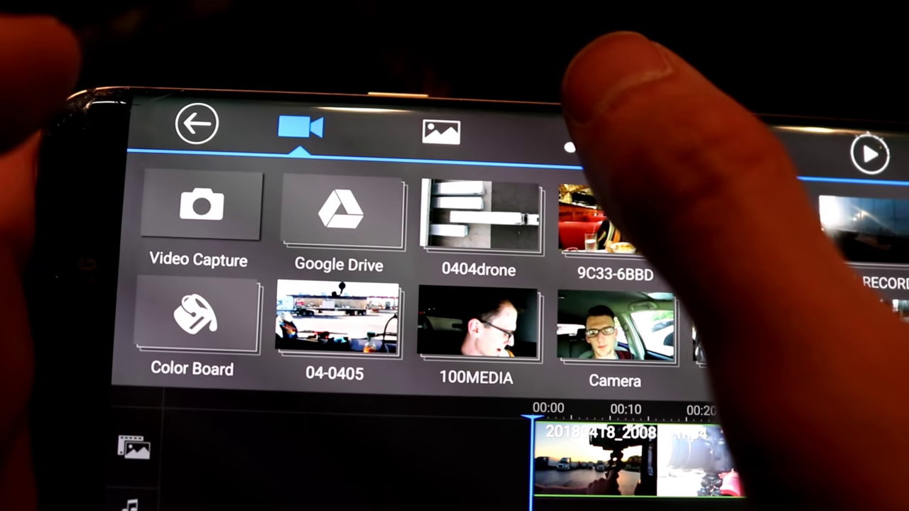
left_click(556, 132)
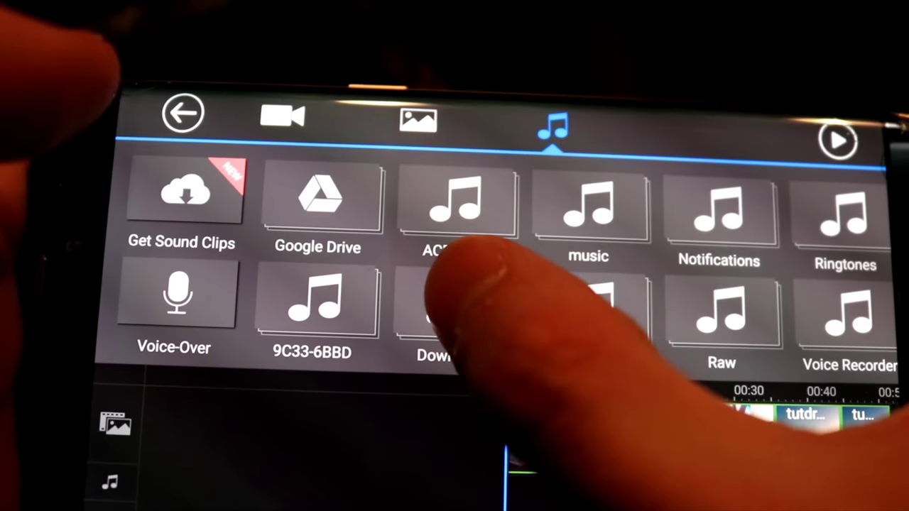
left_click(441, 298)
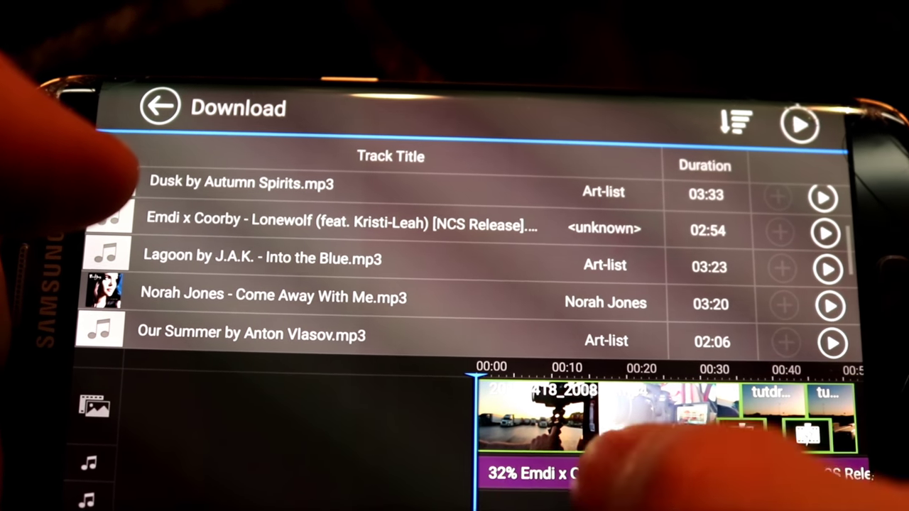
left_click(161, 106)
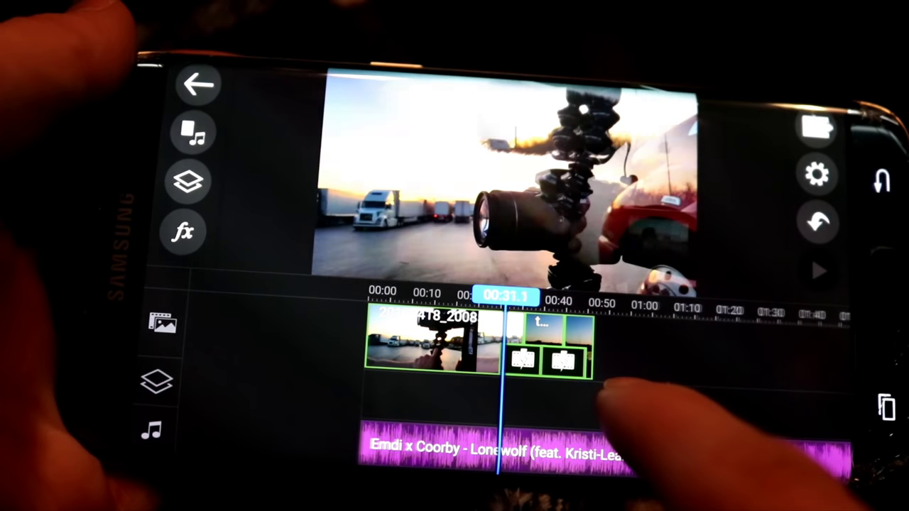
left_click(817, 272)
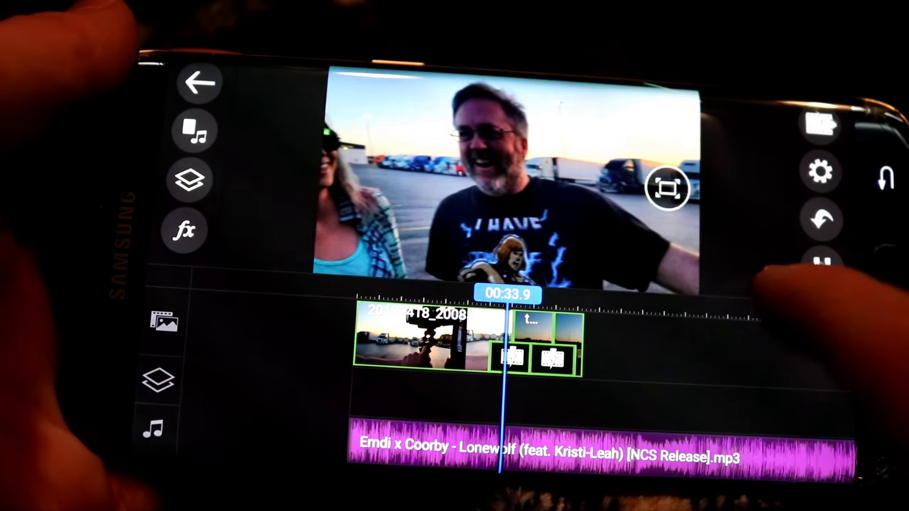
left_click(822, 268)
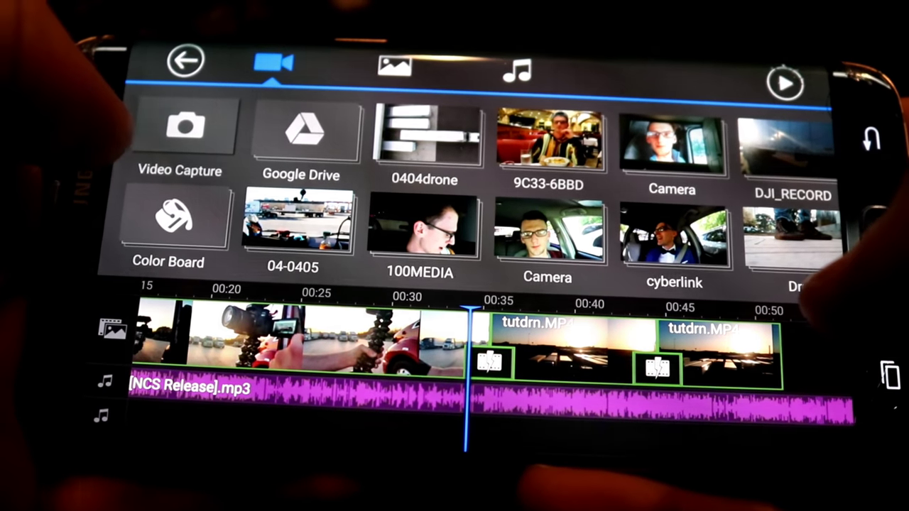
Add a plain black Color Board clip at the playhead before the drone footage
left_click(168, 213)
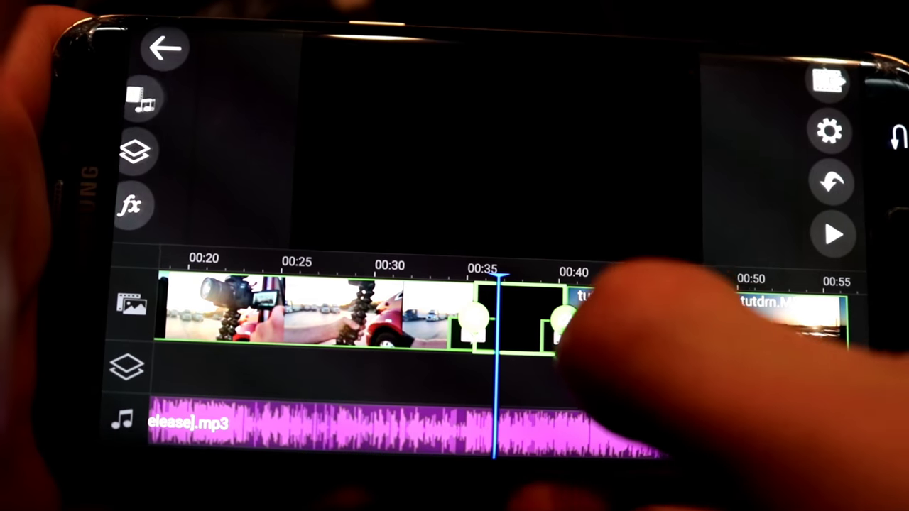
left_click(483, 316)
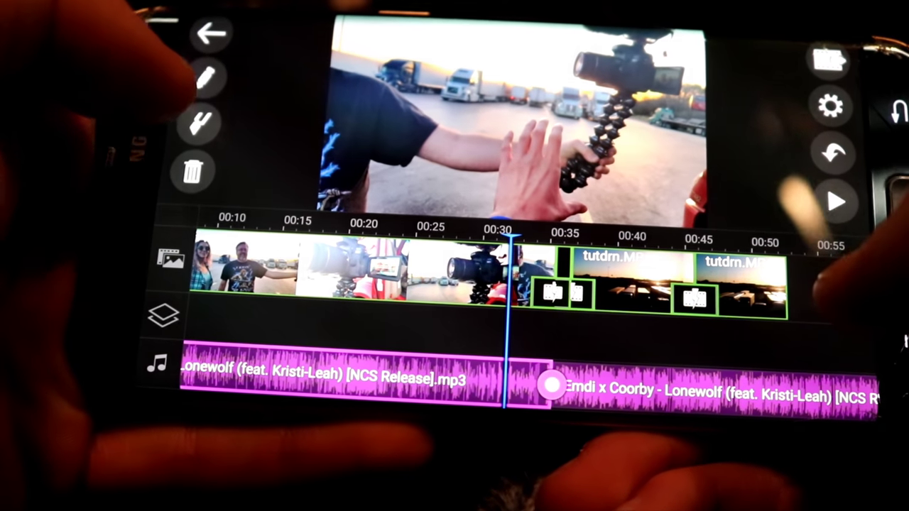
Lower the first Lonewolf song piece to volume 22 and confirm
left_click(206, 78)
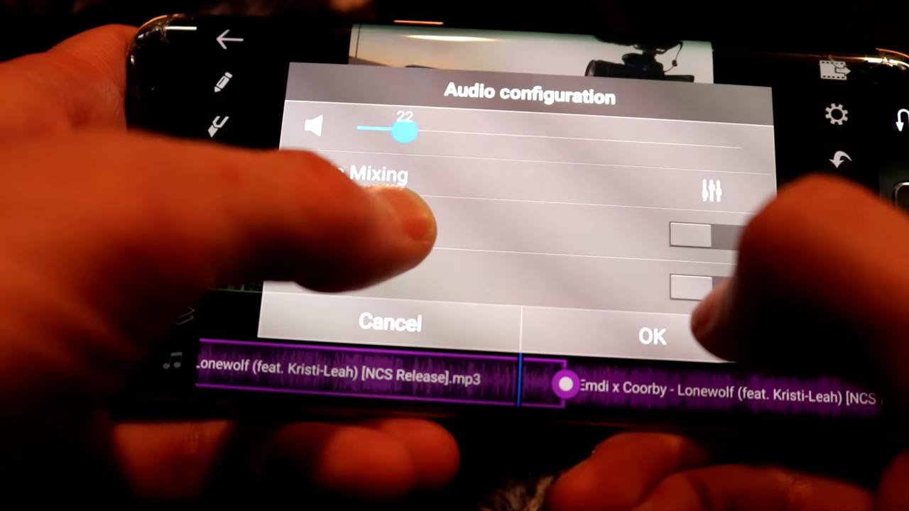
left_click(649, 337)
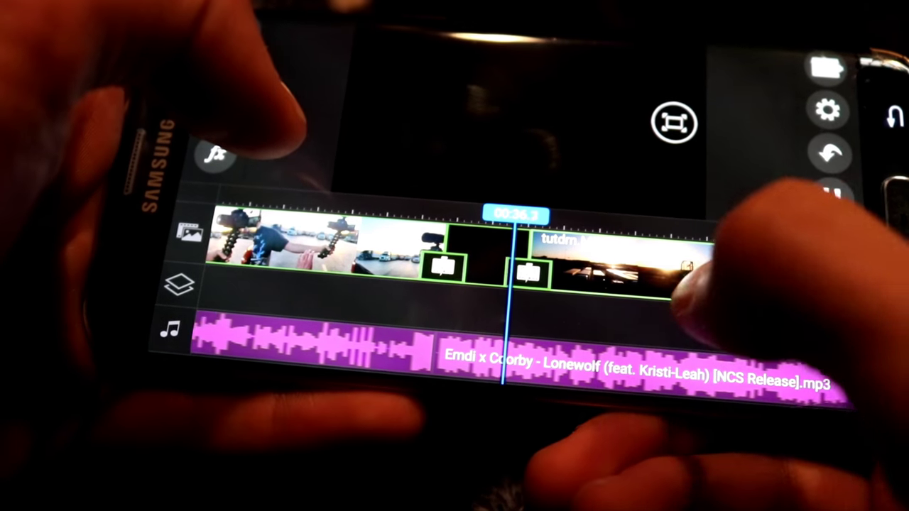
left_click(518, 267)
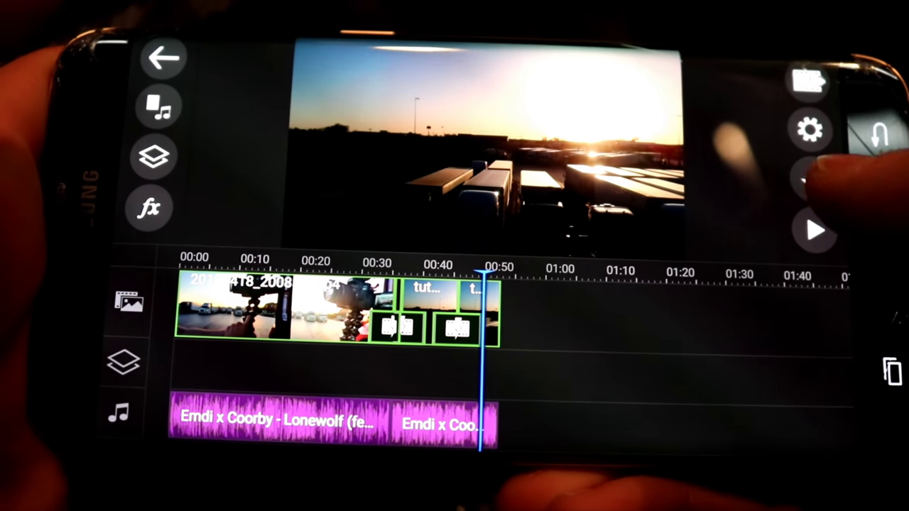
Produce the project as Ultra HD 4K video saved to the gallery
left_click(815, 84)
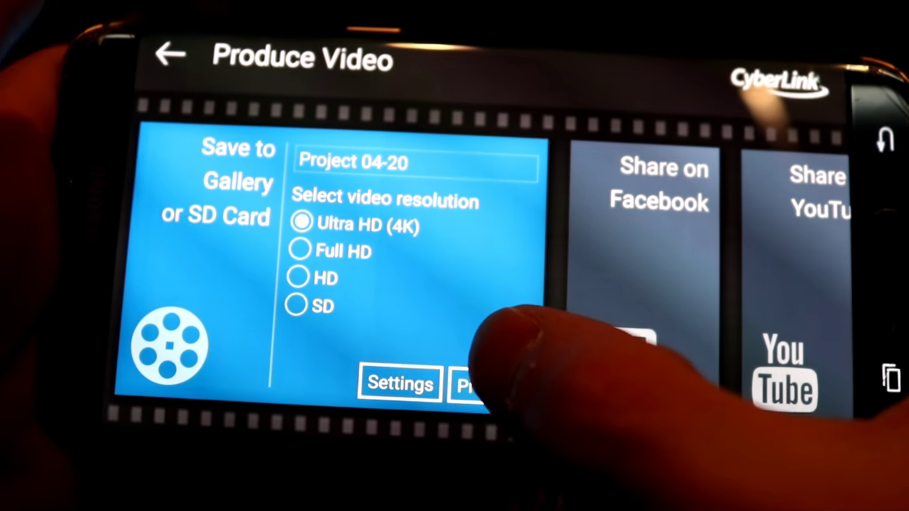
left_click(488, 386)
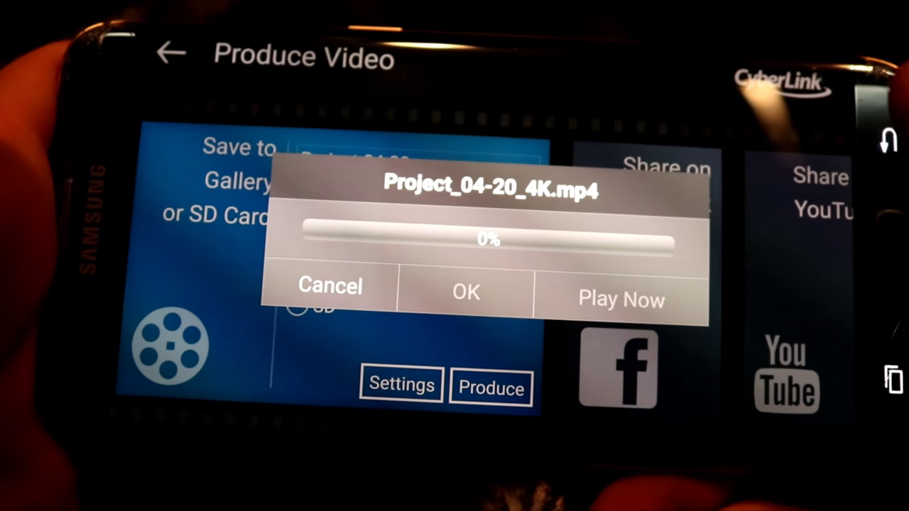